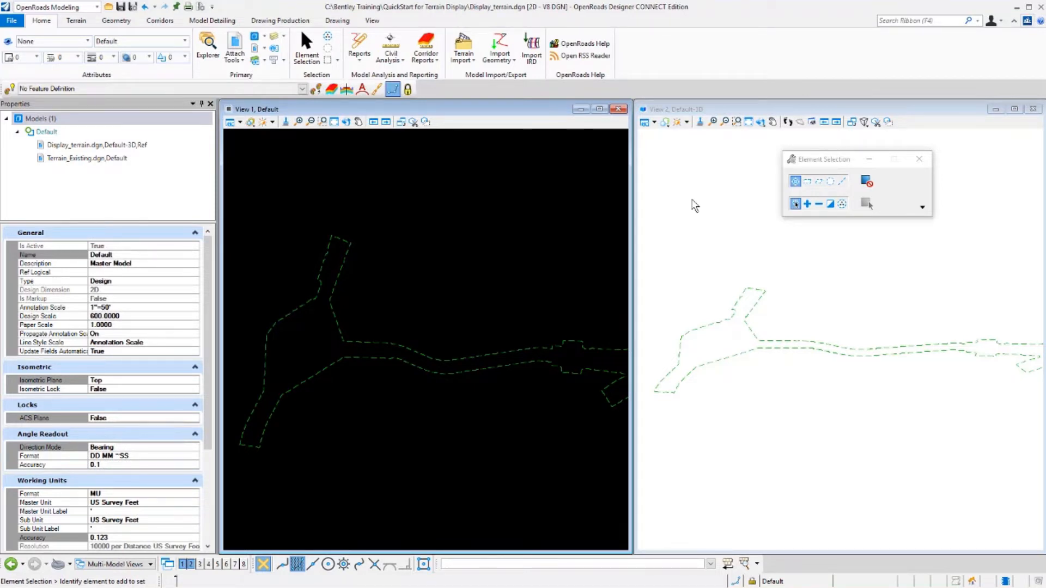
{"action": "mouse_move", "coordinate": [679, 204]}
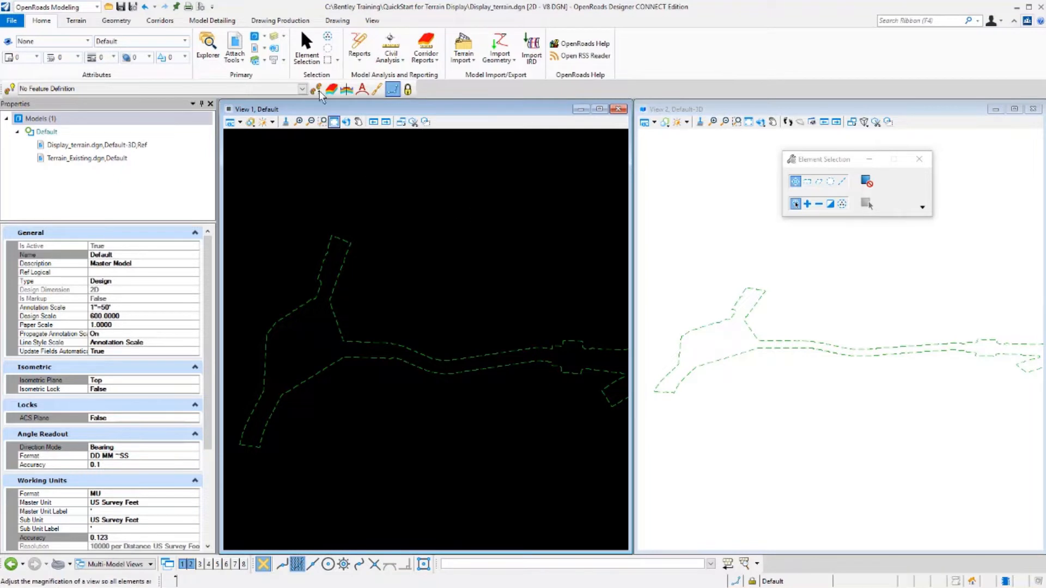
- Select the dashed Existing_Terrain boundary in View 1 using Element Selection
{"action": "left_click", "coordinate": [306, 48]}
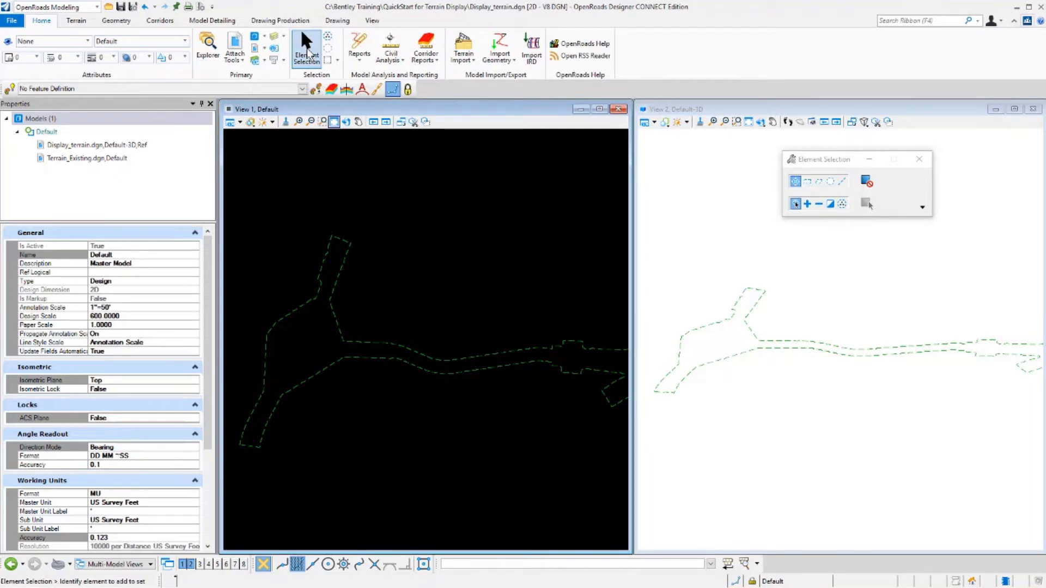
{"action": "left_click", "coordinate": [412, 351]}
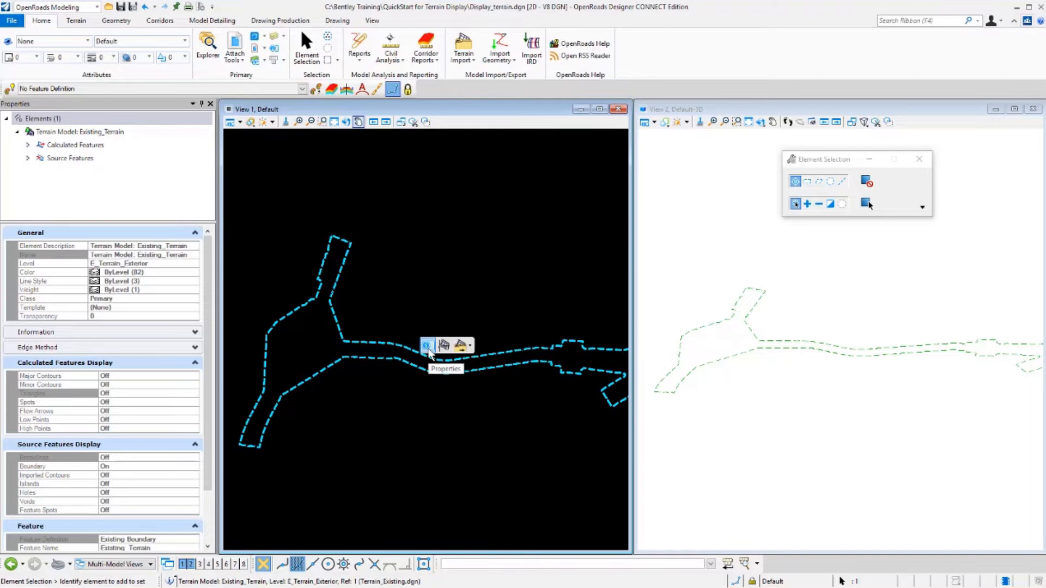
- Show the quick properties panel for Existing_Terrain over View 1
{"action": "left_click", "coordinate": [427, 345]}
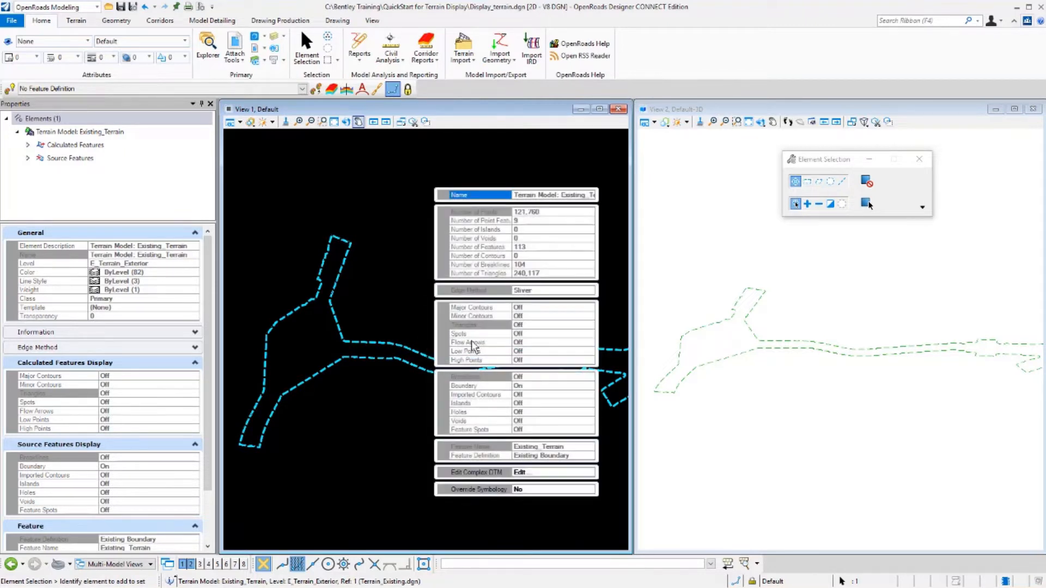
{"action": "mouse_move", "coordinate": [559, 250]}
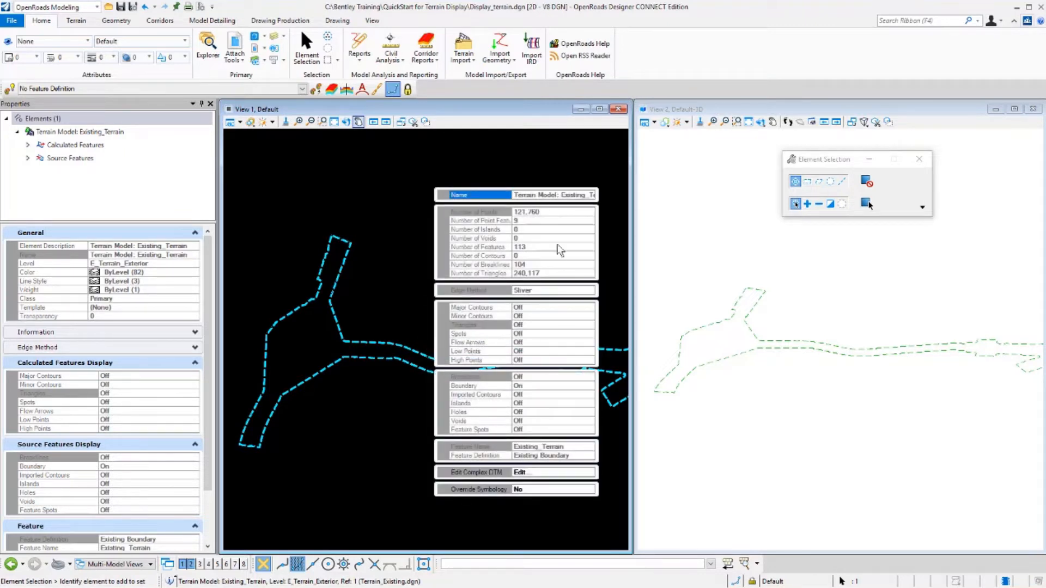
{"action": "mouse_move", "coordinate": [556, 372]}
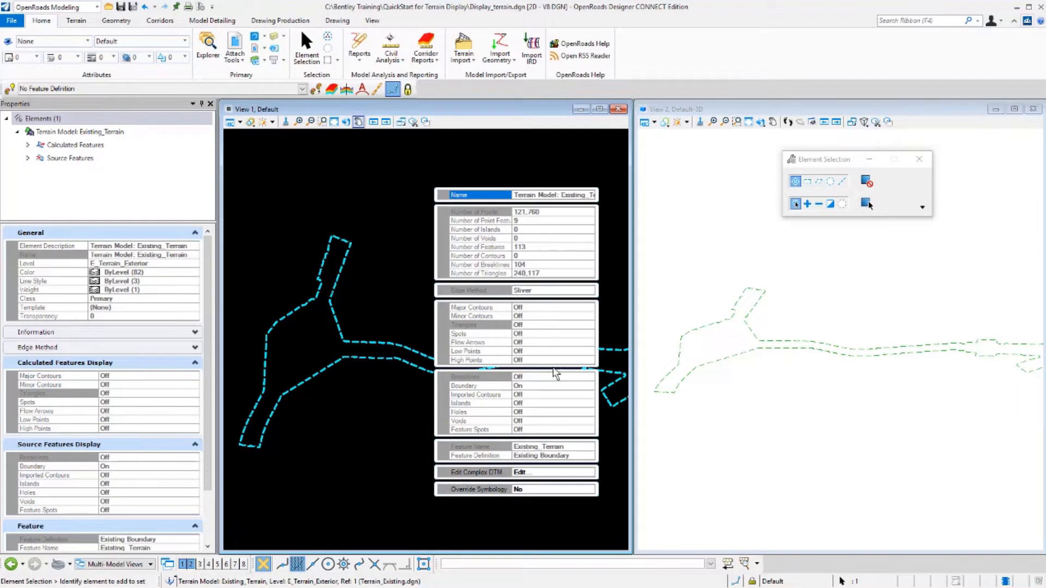
{"action": "mouse_move", "coordinate": [481, 393]}
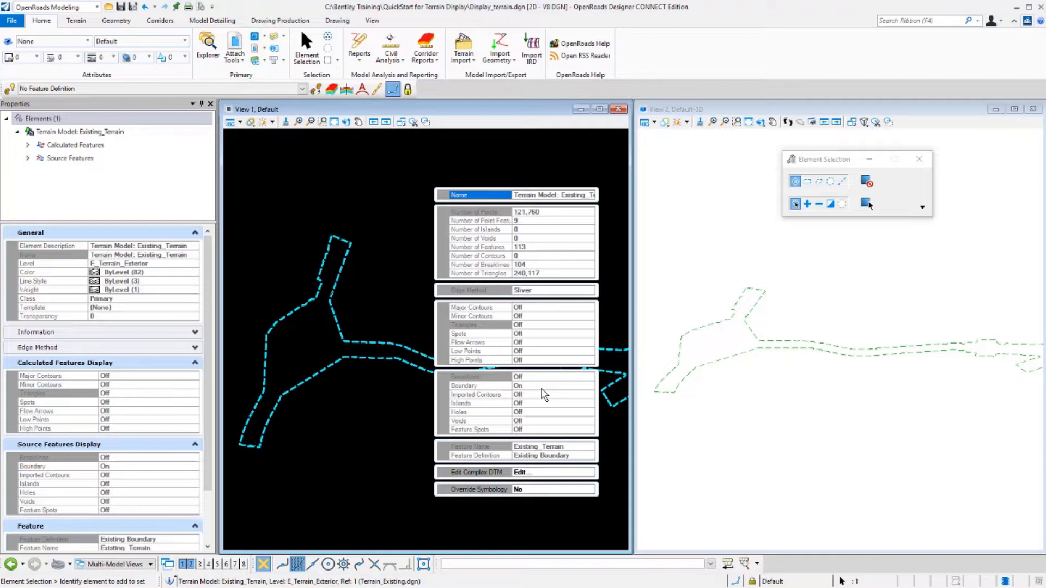
{"action": "mouse_move", "coordinate": [548, 445]}
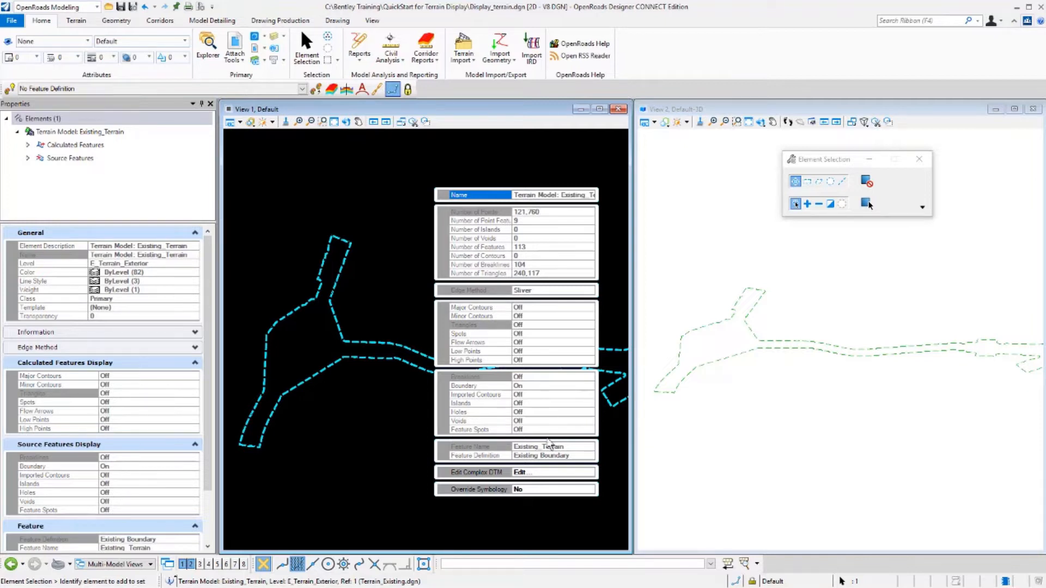
{"action": "mouse_move", "coordinate": [537, 499]}
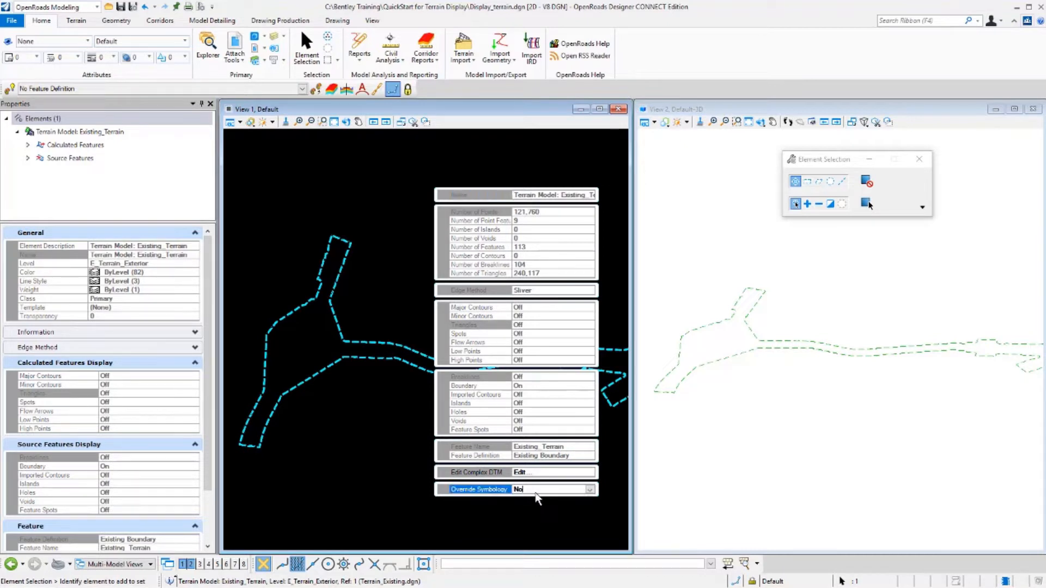
- Set Override Symbology to Yes and turn Major and Minor Contours on for Existing_Terrain
{"action": "left_click", "coordinate": [588, 489]}
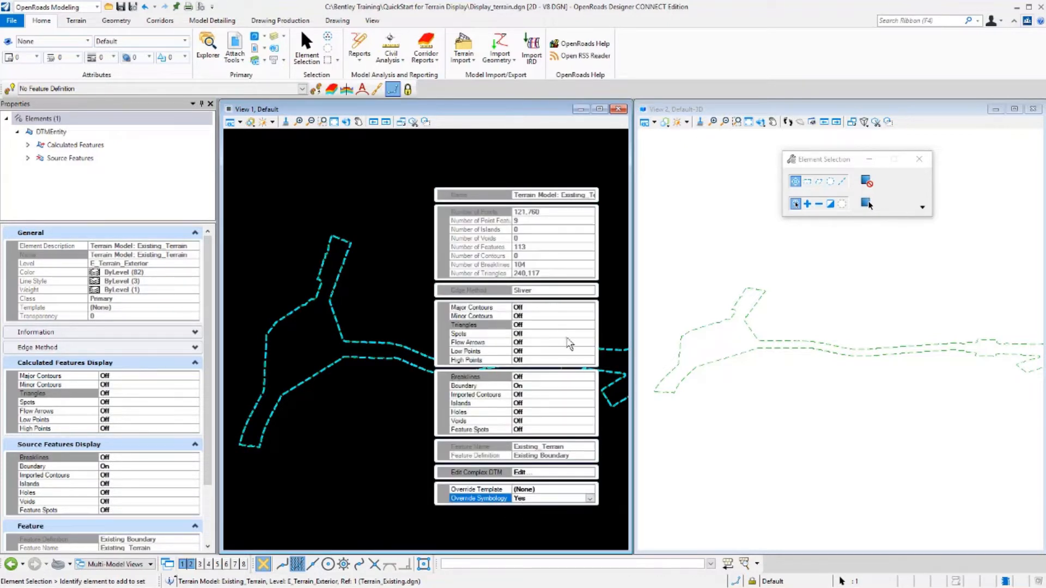
{"action": "mouse_move", "coordinate": [570, 390]}
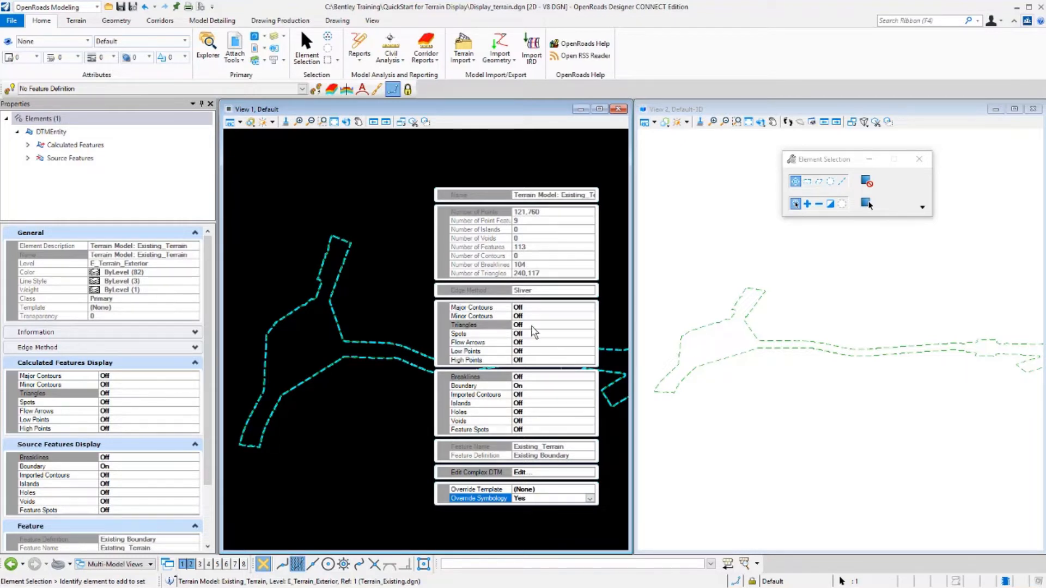
{"action": "left_click", "coordinate": [478, 325]}
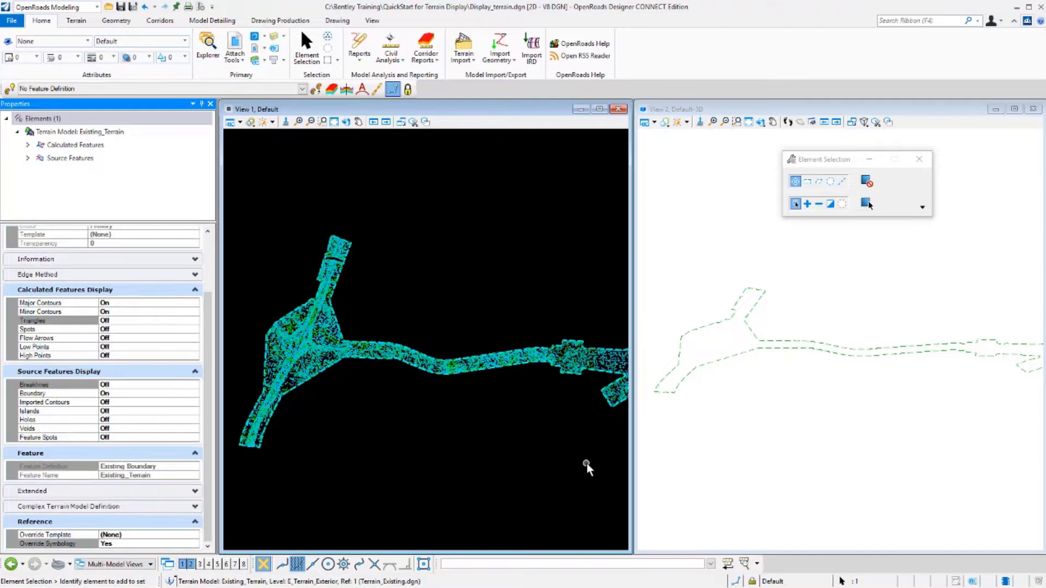
{"action": "mouse_move", "coordinate": [721, 448]}
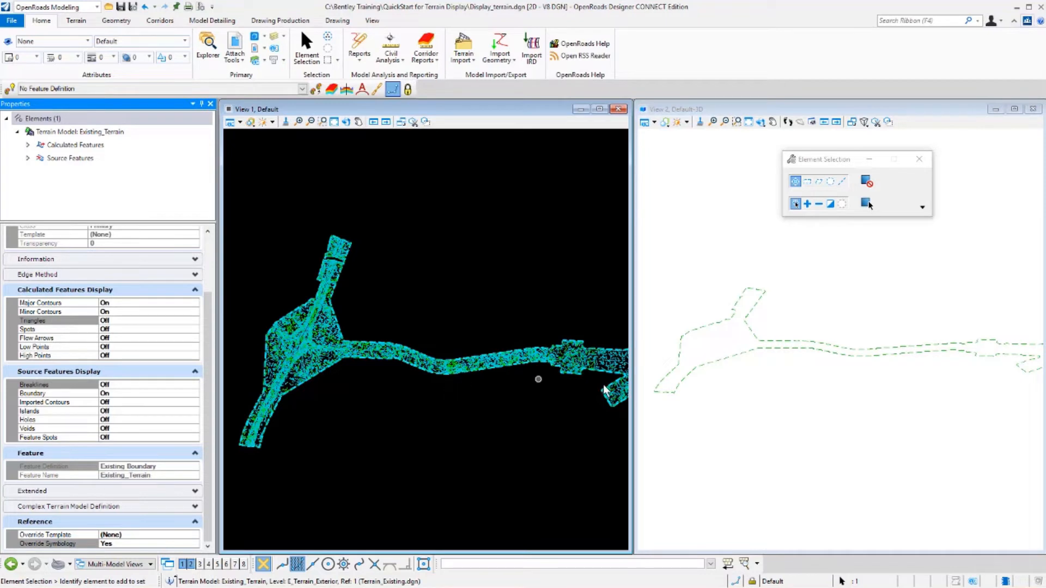
{"action": "mouse_move", "coordinate": [727, 283]}
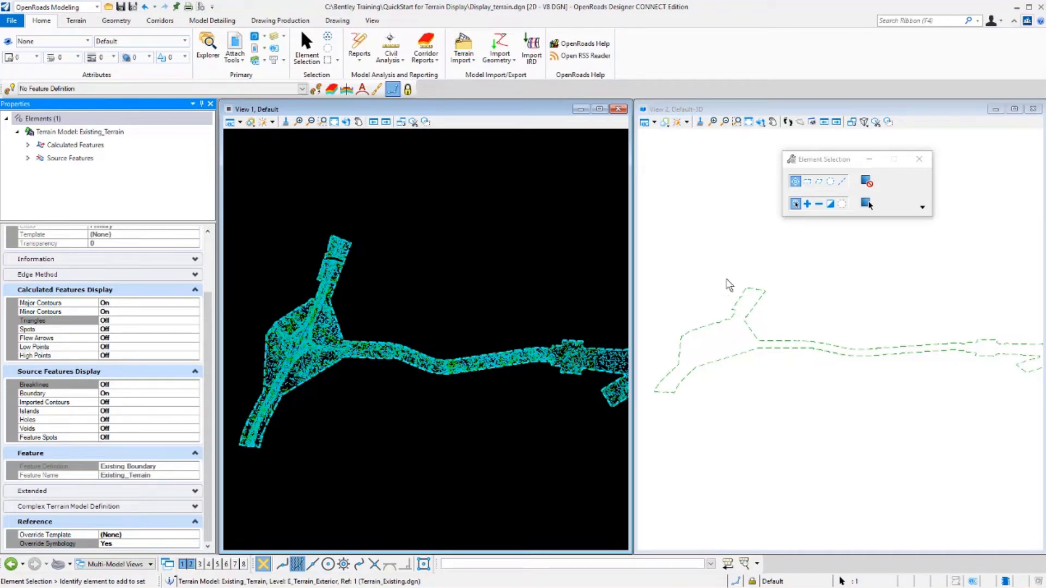
{"action": "mouse_move", "coordinate": [700, 372]}
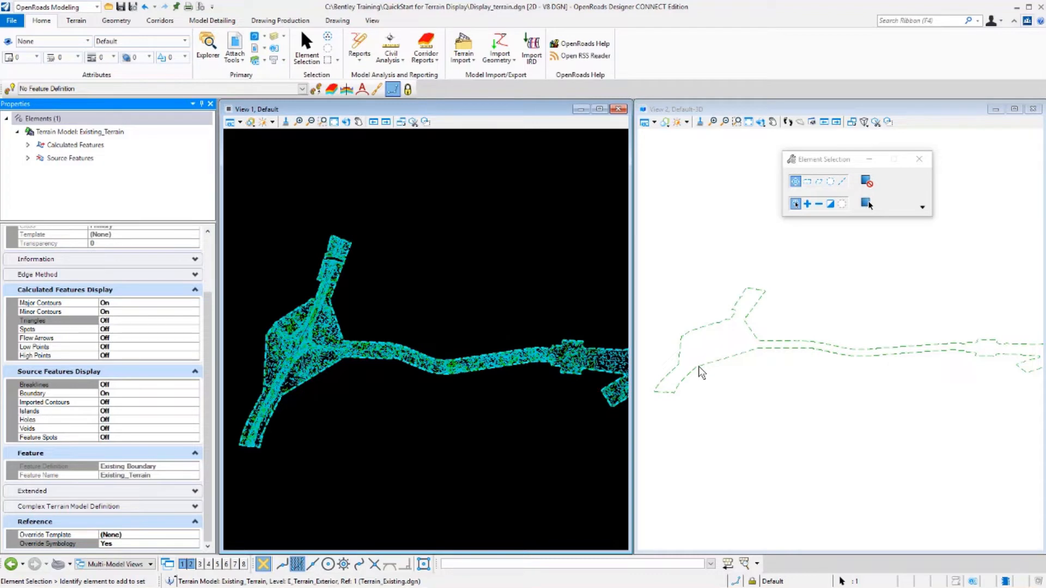
{"action": "mouse_move", "coordinate": [754, 348]}
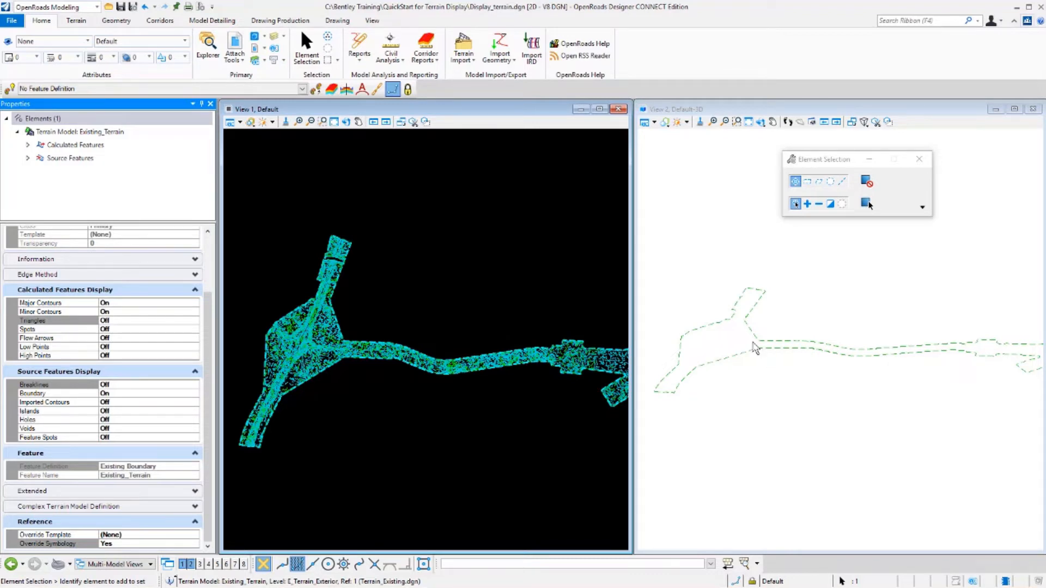
{"action": "mouse_move", "coordinate": [829, 383]}
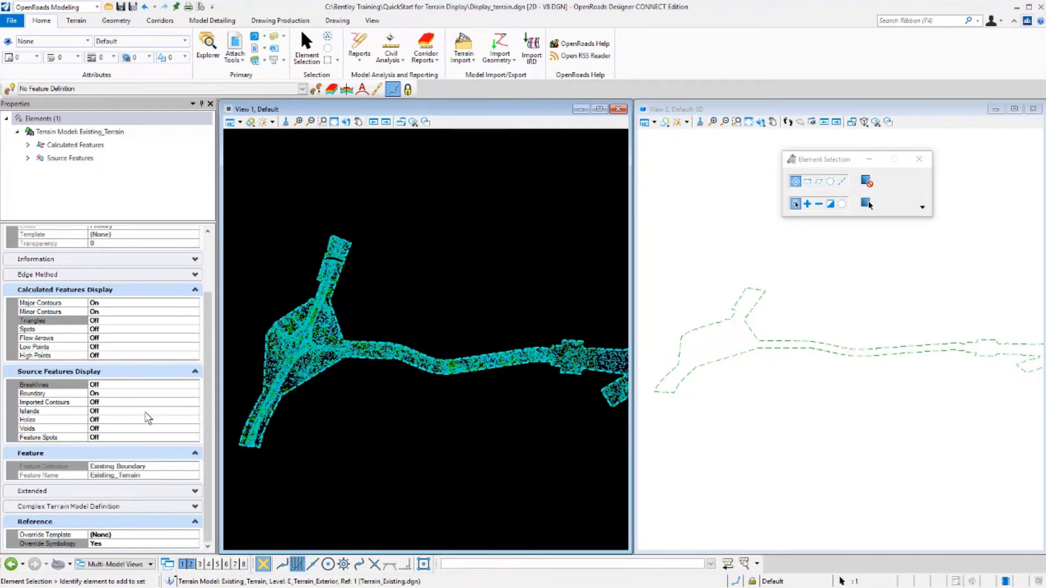
{"action": "mouse_move", "coordinate": [149, 552]}
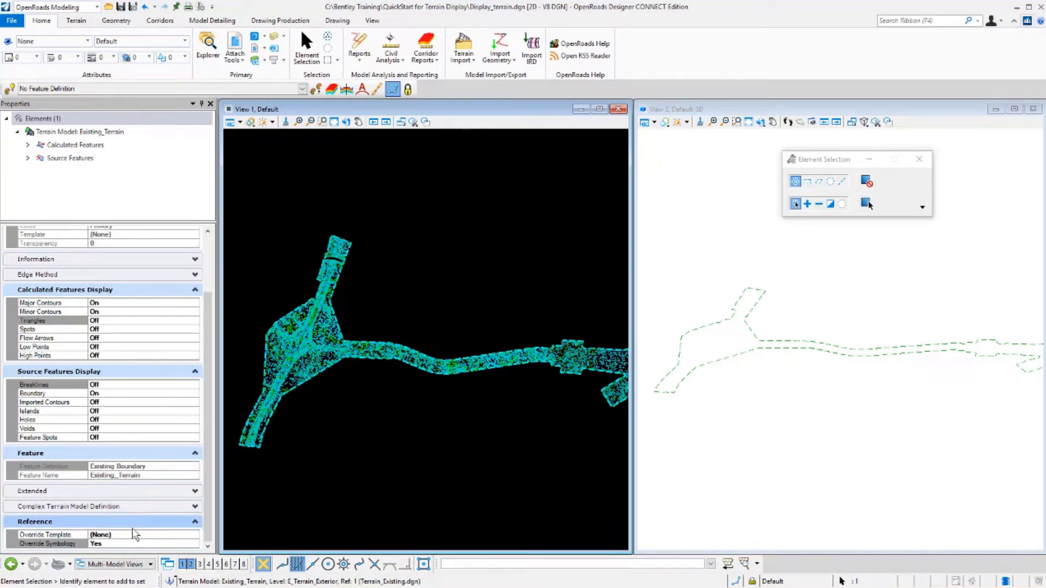
- Reopen Existing_Terrain's quick properties with the Override Template field, still None
{"action": "left_click", "coordinate": [44, 534]}
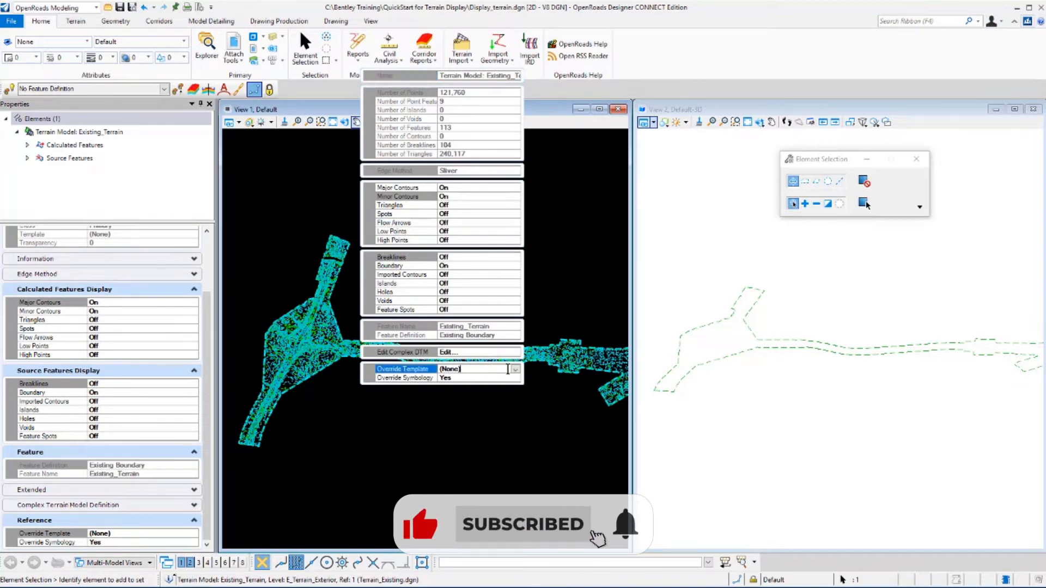
- Set Existing_Terrain's override template to Terrain > Existing_Triangles
{"action": "left_click", "coordinate": [514, 368]}
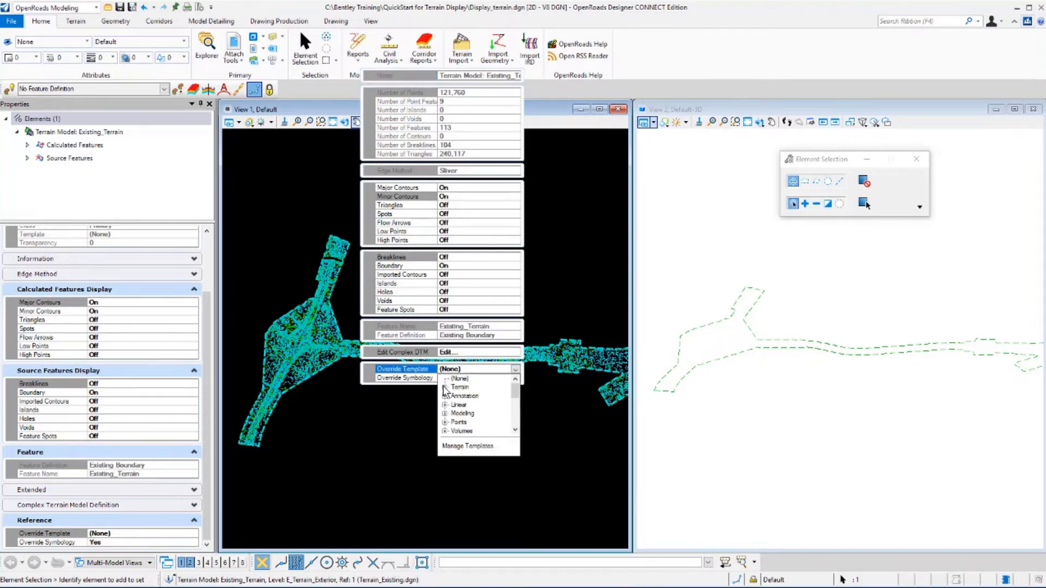
{"action": "left_click", "coordinate": [444, 386]}
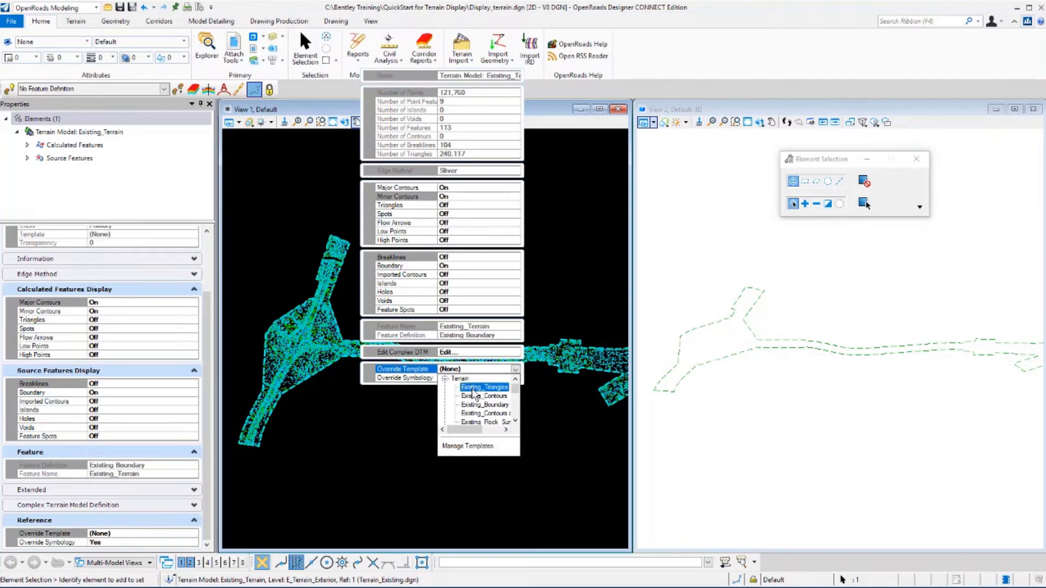
{"action": "left_click", "coordinate": [484, 387]}
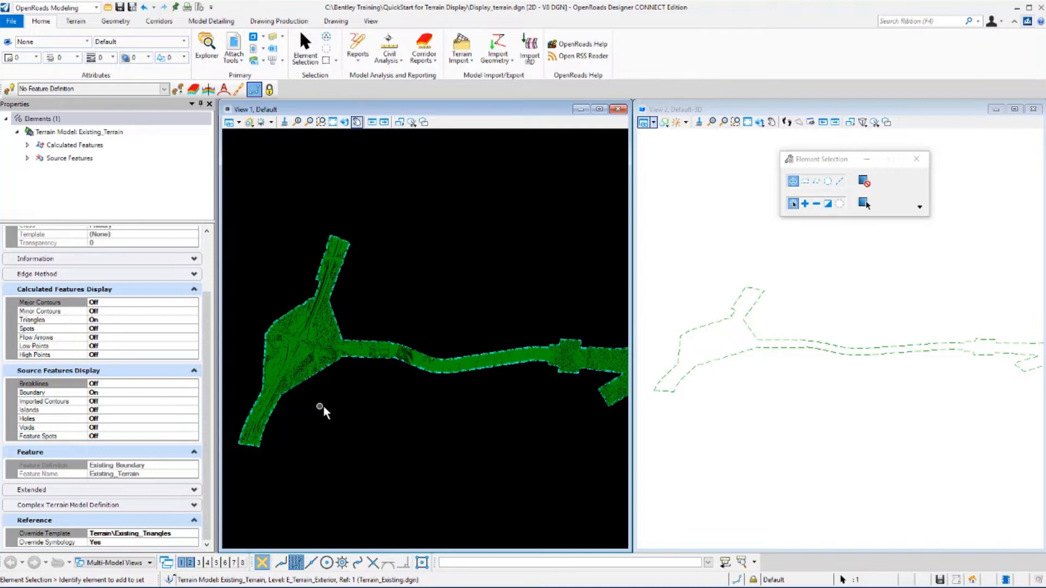
{"action": "mouse_move", "coordinate": [335, 408]}
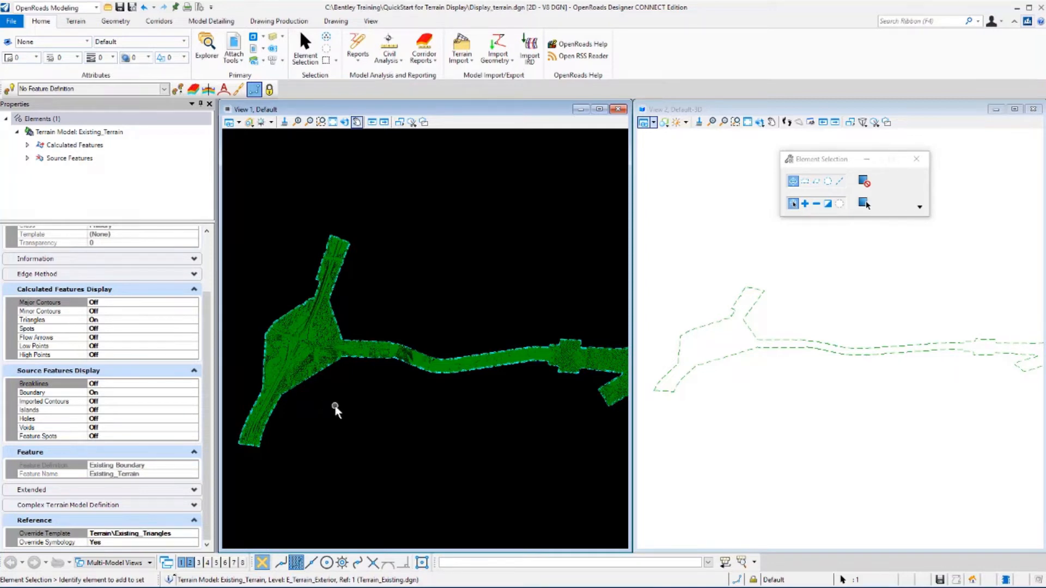
{"action": "mouse_move", "coordinate": [336, 245]}
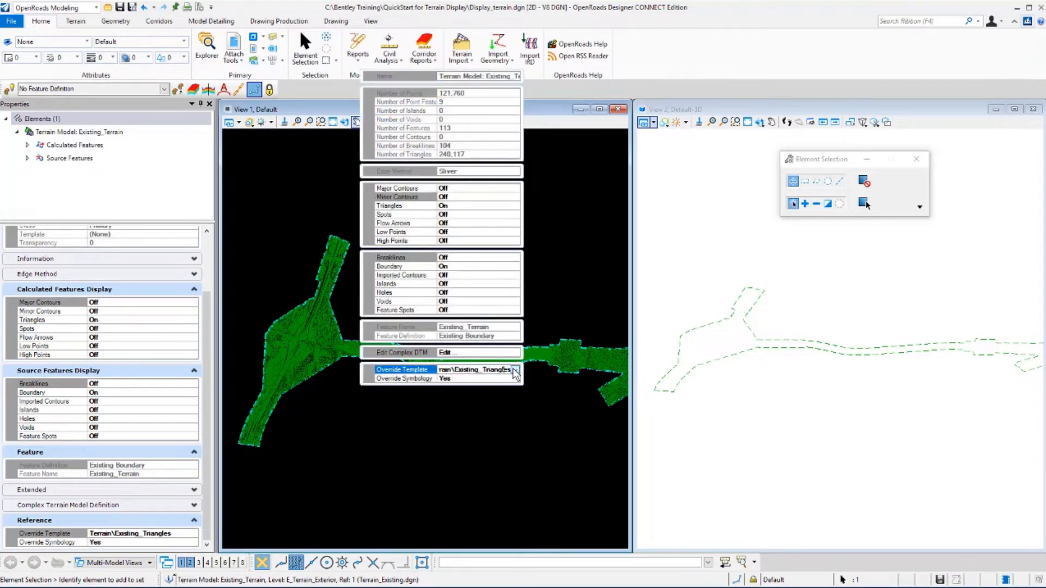
{"action": "left_click", "coordinate": [514, 369]}
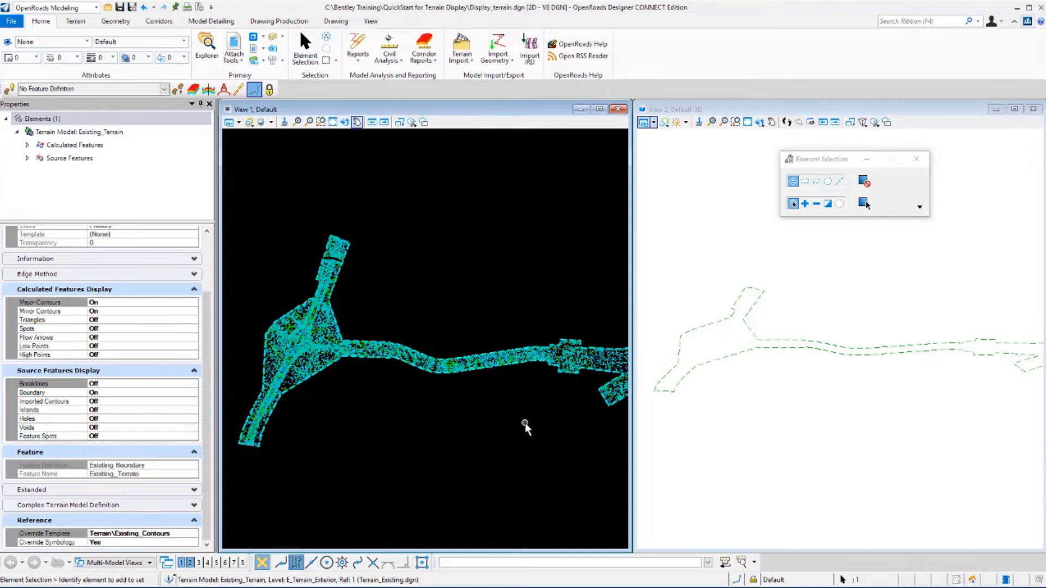
{"action": "mouse_move", "coordinate": [420, 390]}
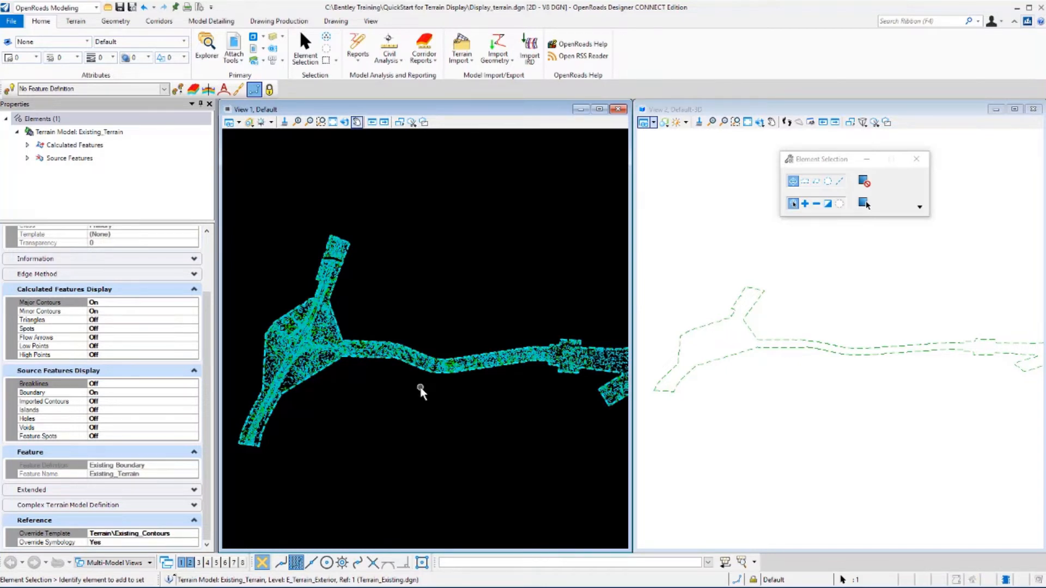
{"action": "mouse_move", "coordinate": [725, 394]}
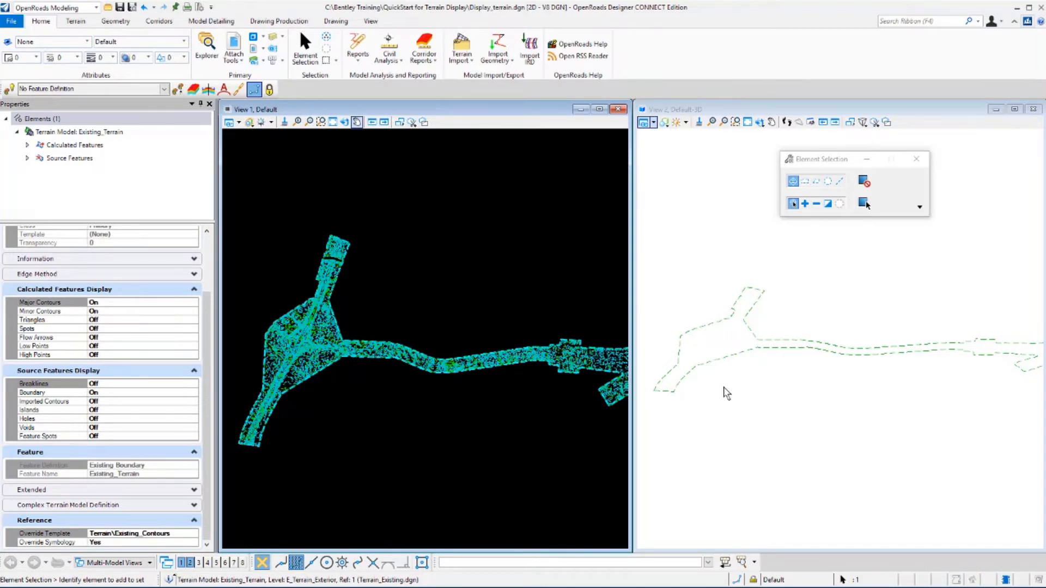
{"action": "mouse_move", "coordinate": [734, 217]}
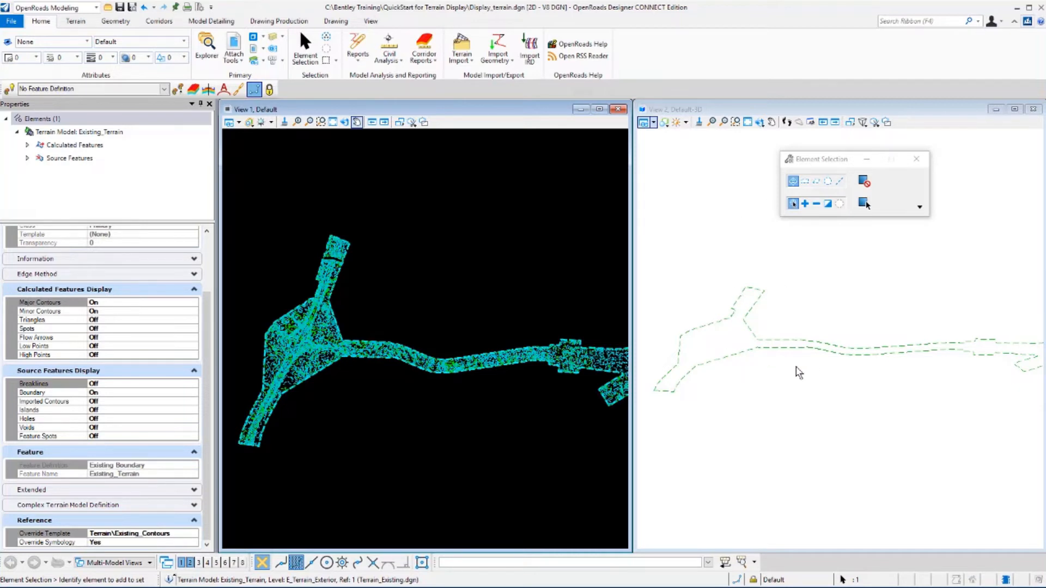
{"action": "mouse_move", "coordinate": [743, 255]}
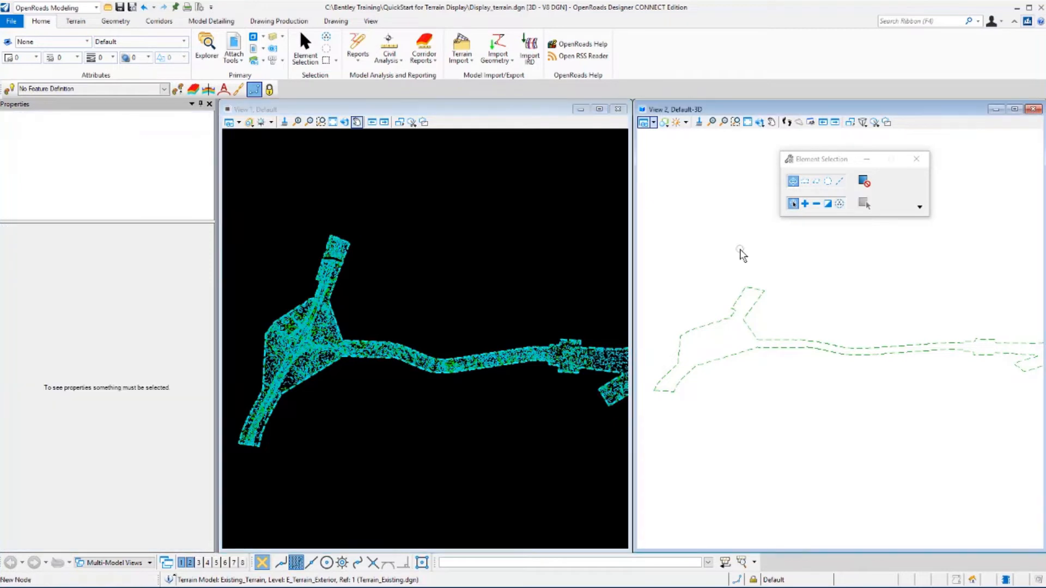
{"action": "mouse_move", "coordinate": [744, 248]}
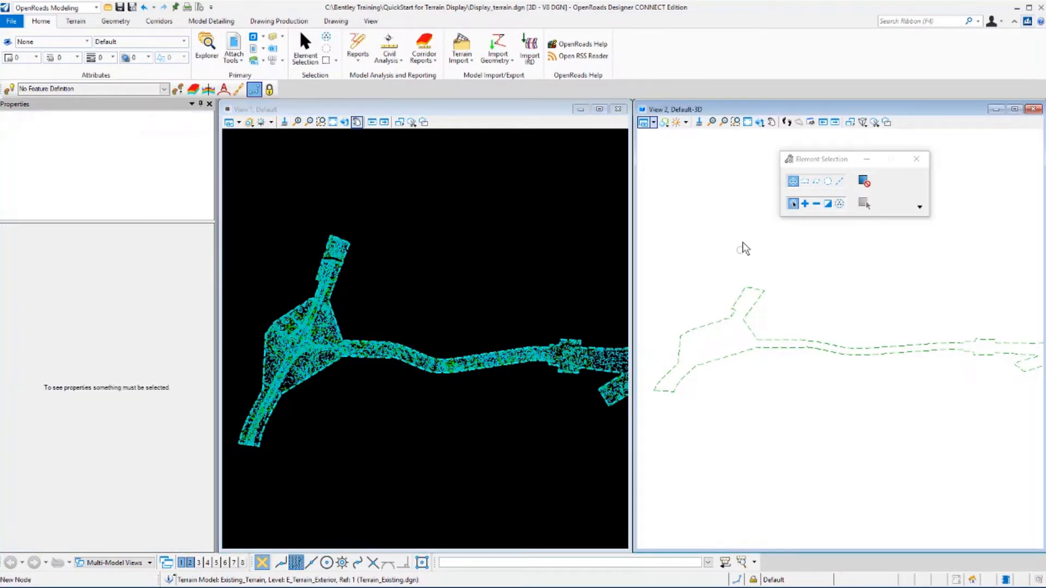
{"action": "mouse_move", "coordinate": [757, 295]}
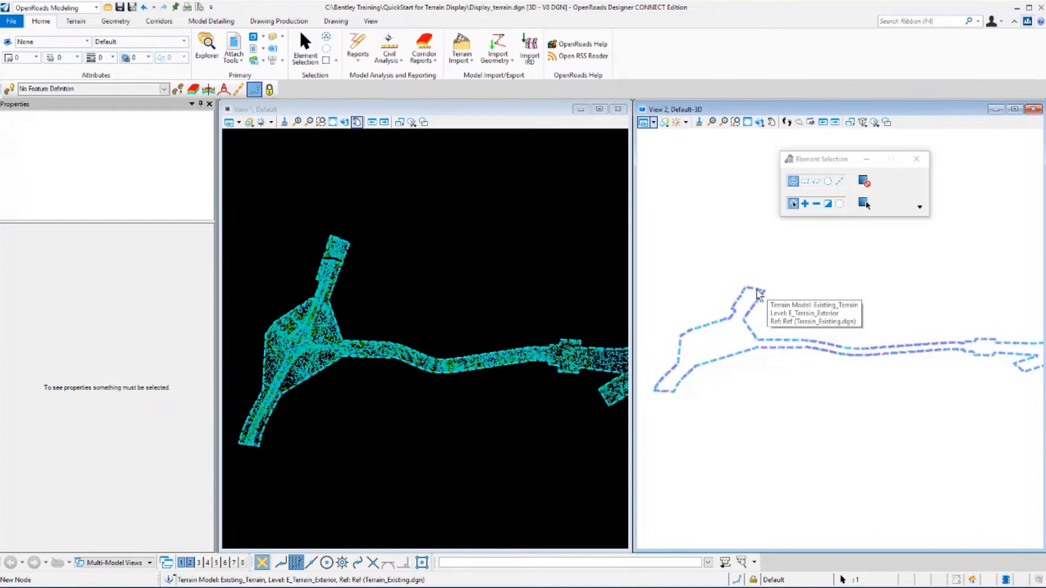
- Pick the Existing_Terrain boundary in View 2 to show its quick properties
{"action": "left_click", "coordinate": [757, 295]}
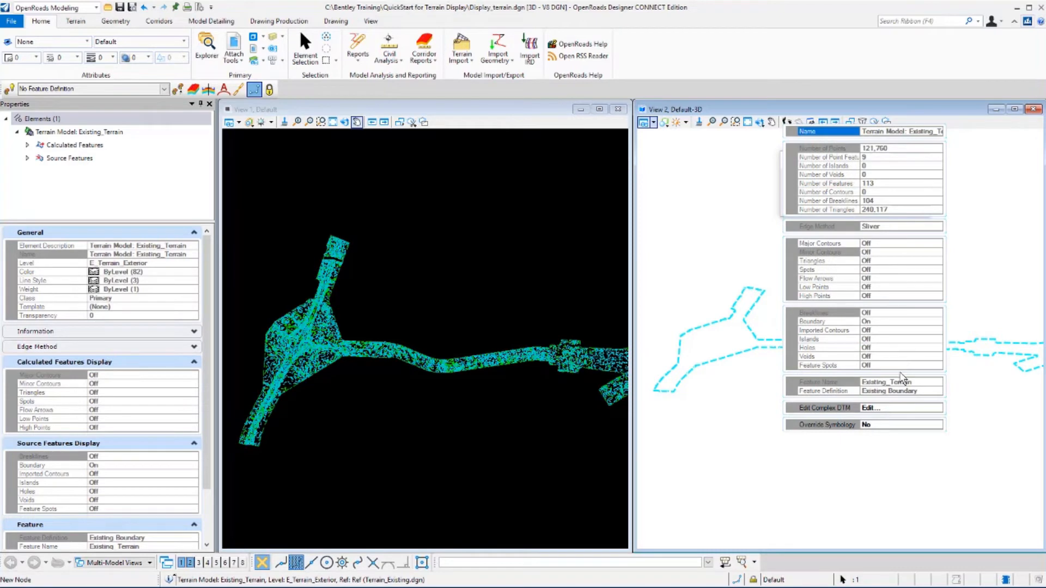
{"action": "mouse_move", "coordinate": [900, 431]}
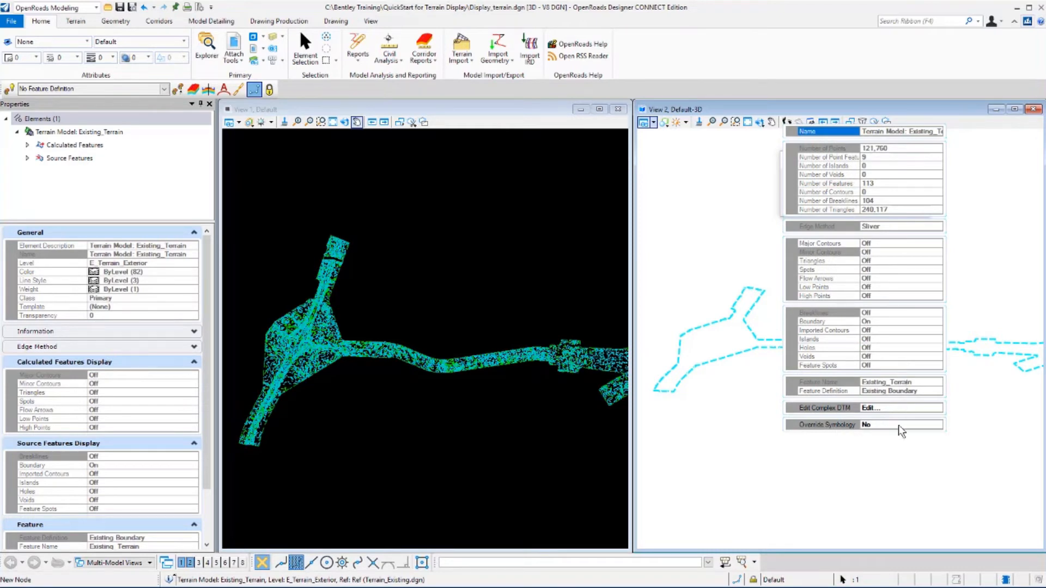
- Set Override Symbology to Yes and apply a Terrain template to Existing_Terrain in View 2
{"action": "left_click", "coordinate": [827, 424]}
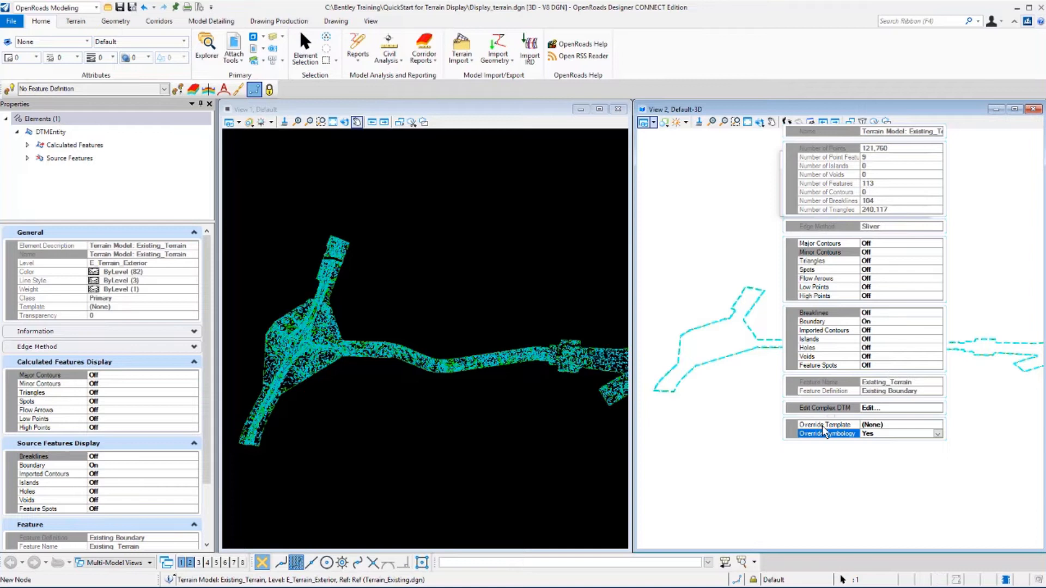
{"action": "left_click", "coordinate": [826, 425]}
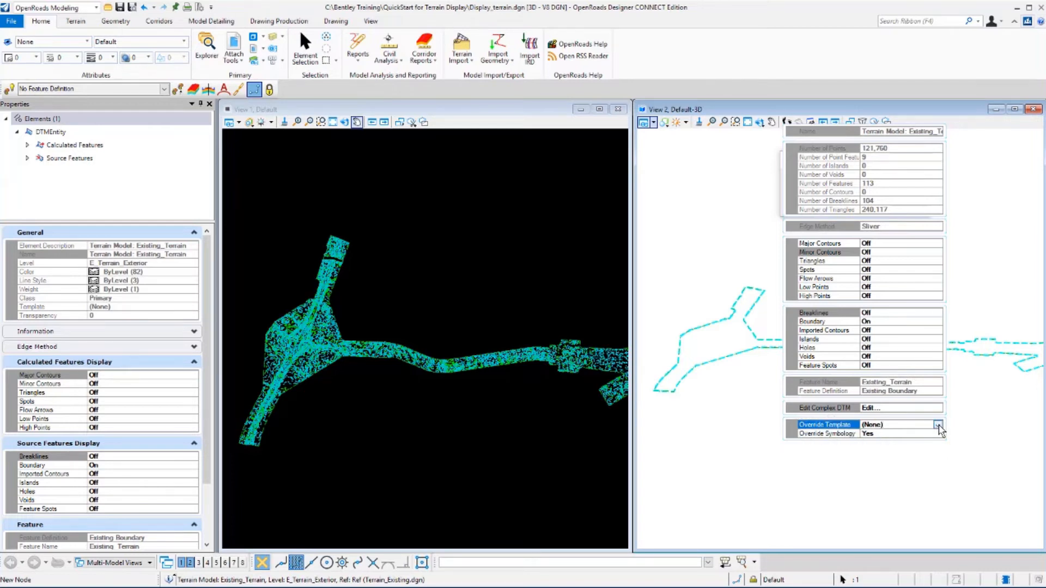
{"action": "left_click", "coordinate": [939, 425]}
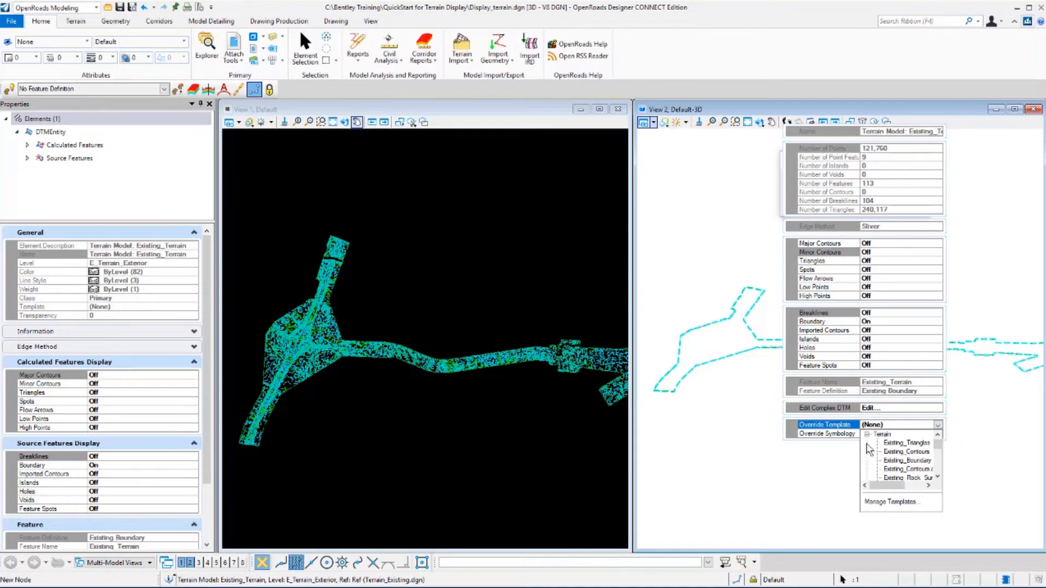
{"action": "left_click", "coordinate": [905, 443]}
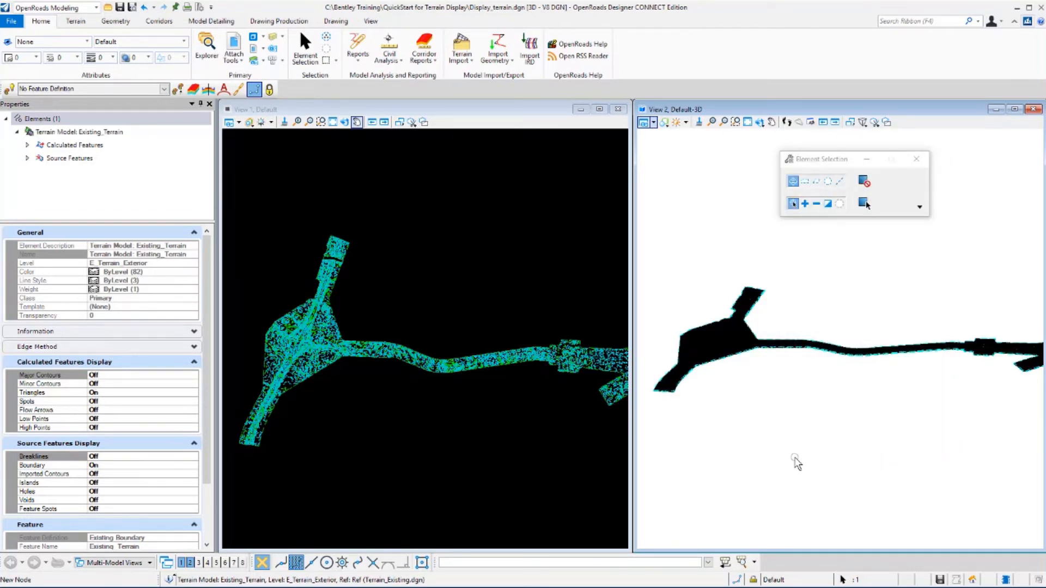
{"action": "left_click", "coordinate": [734, 121]}
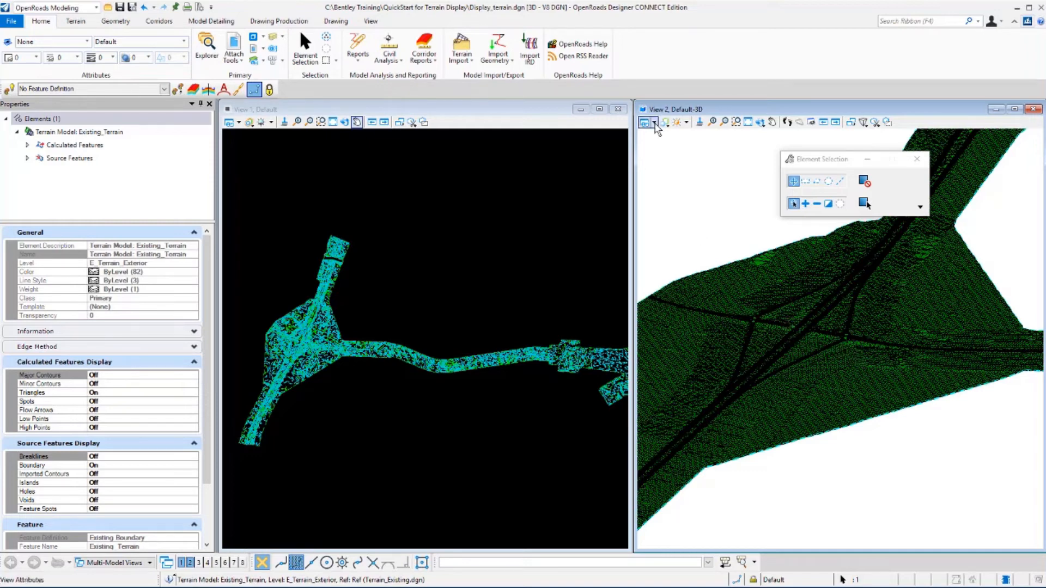
- Open View Attributes for View 2, showing display style Illustration: Ignore Lighting
{"action": "left_click", "coordinate": [646, 122]}
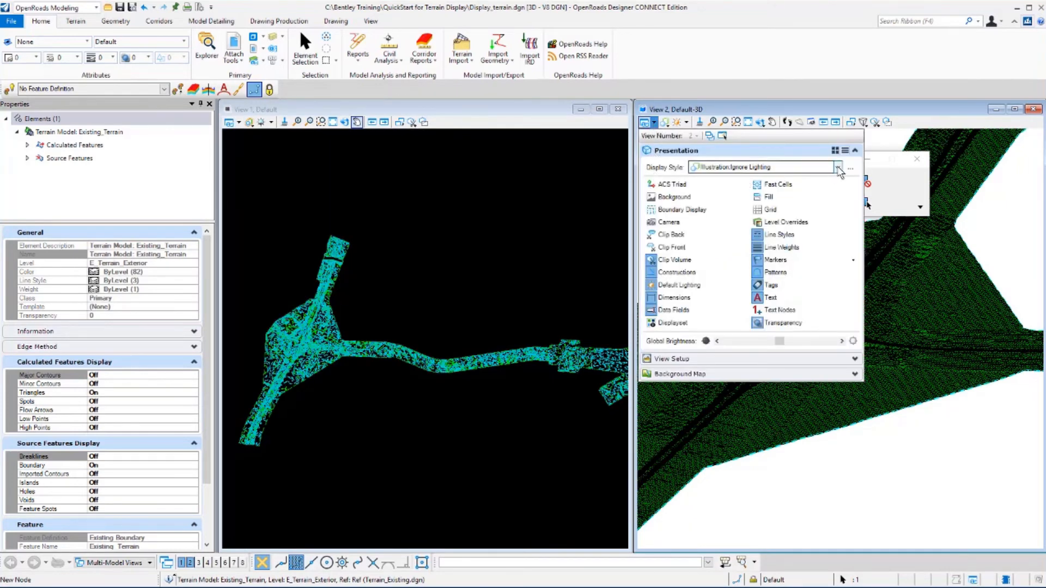
- Change View 2's display style, aiming for Smooth:Modeling, ending at Illustration: Highlight Asphalt
{"action": "left_click", "coordinate": [838, 167]}
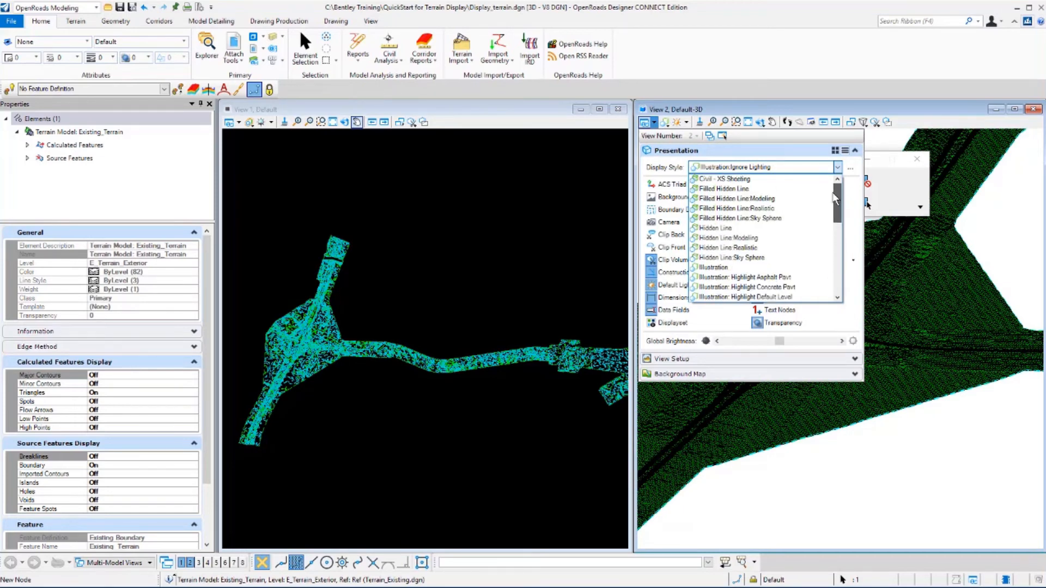
{"action": "scroll", "scroll_direction": "down", "scroll_amount": 3}
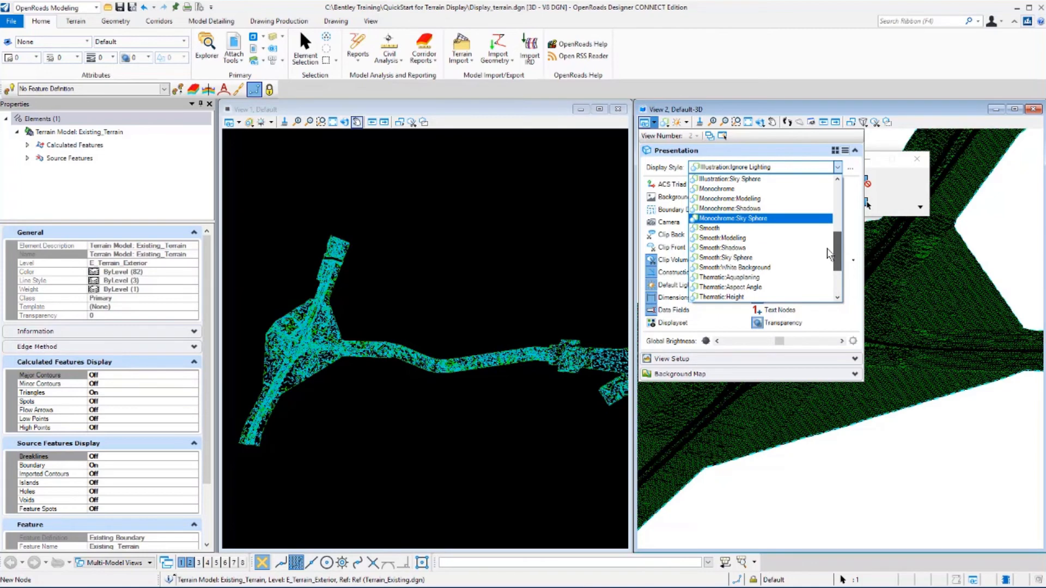
{"action": "scroll", "scroll_direction": "down", "scroll_amount": 3}
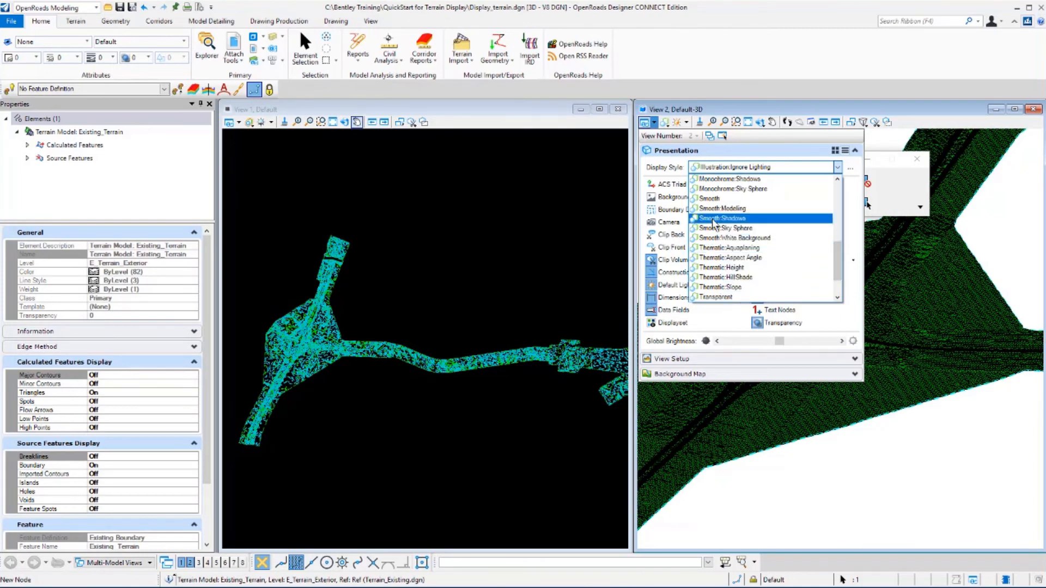
{"action": "left_click", "coordinate": [722, 208]}
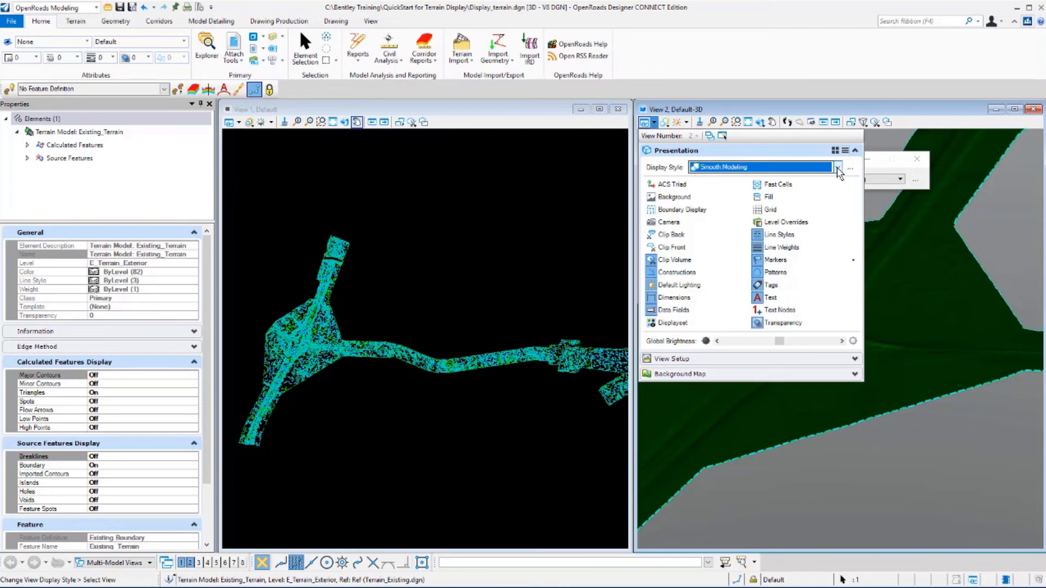
{"action": "left_click", "coordinate": [839, 167]}
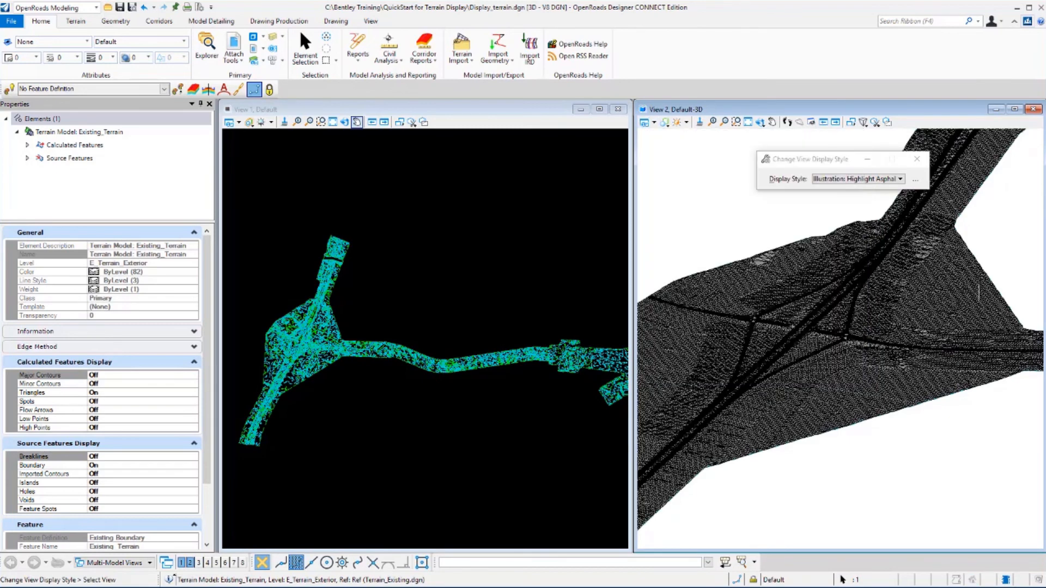
{"action": "mouse_move", "coordinate": [895, 422]}
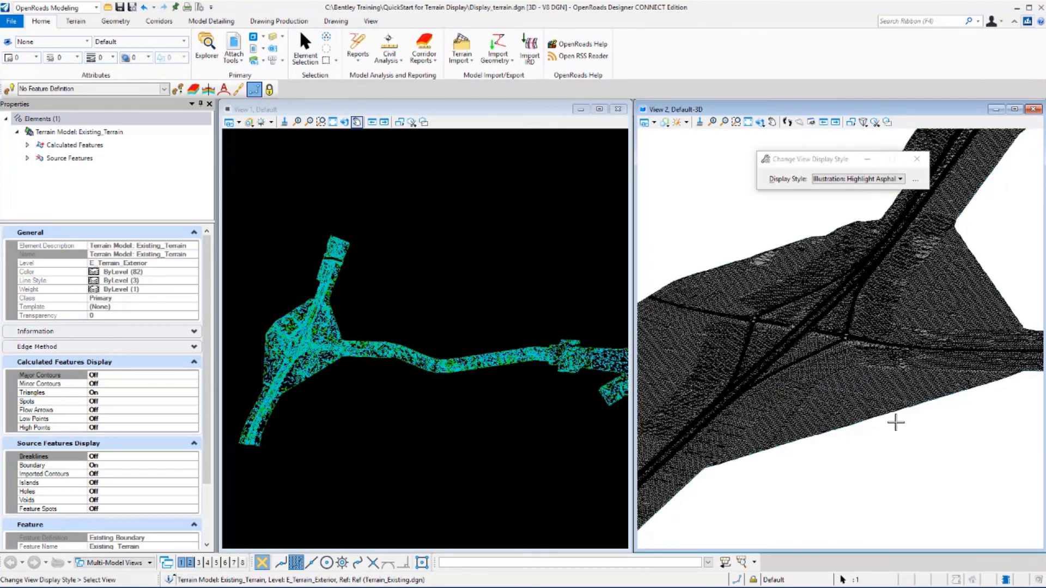
{"action": "mouse_move", "coordinate": [926, 314]}
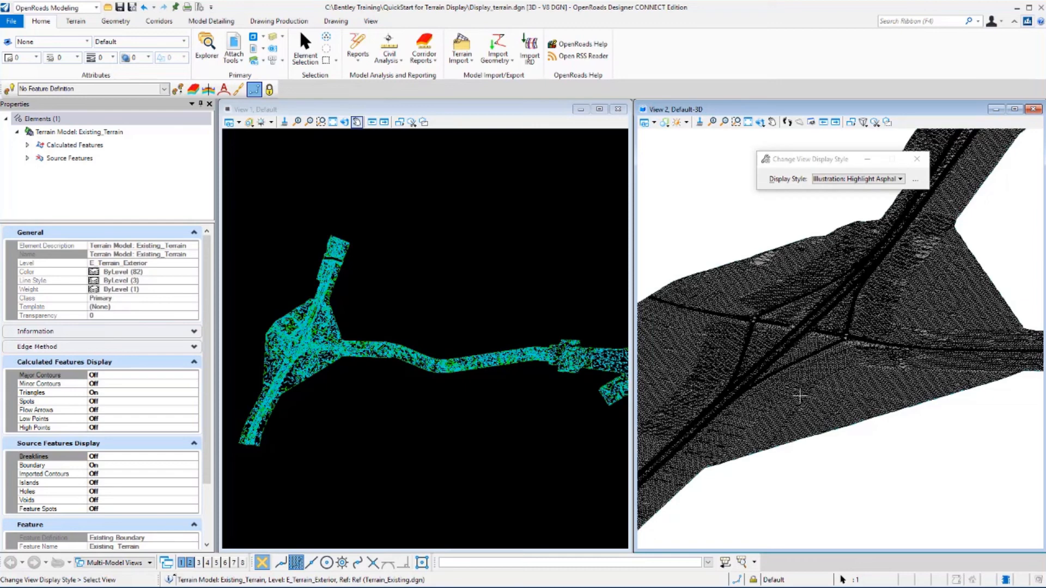
{"action": "mouse_move", "coordinate": [909, 434]}
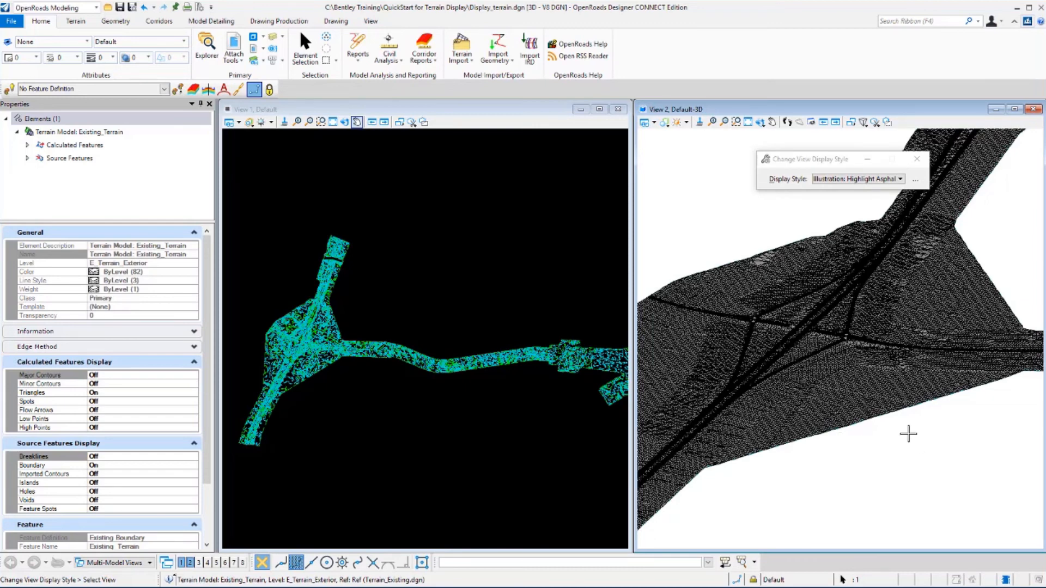
{"action": "mouse_move", "coordinate": [501, 288]}
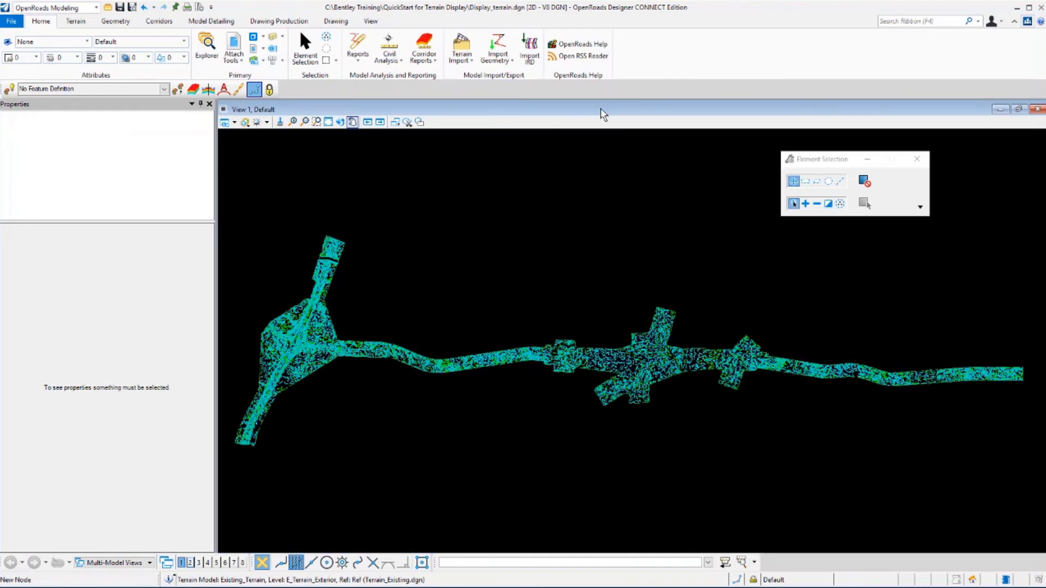
{"action": "mouse_move", "coordinate": [549, 242]}
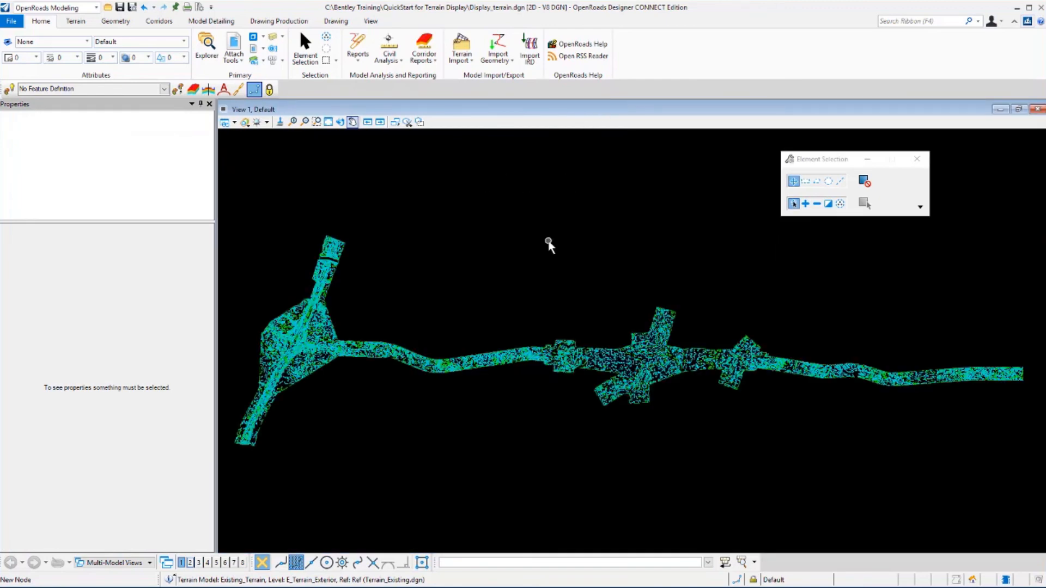